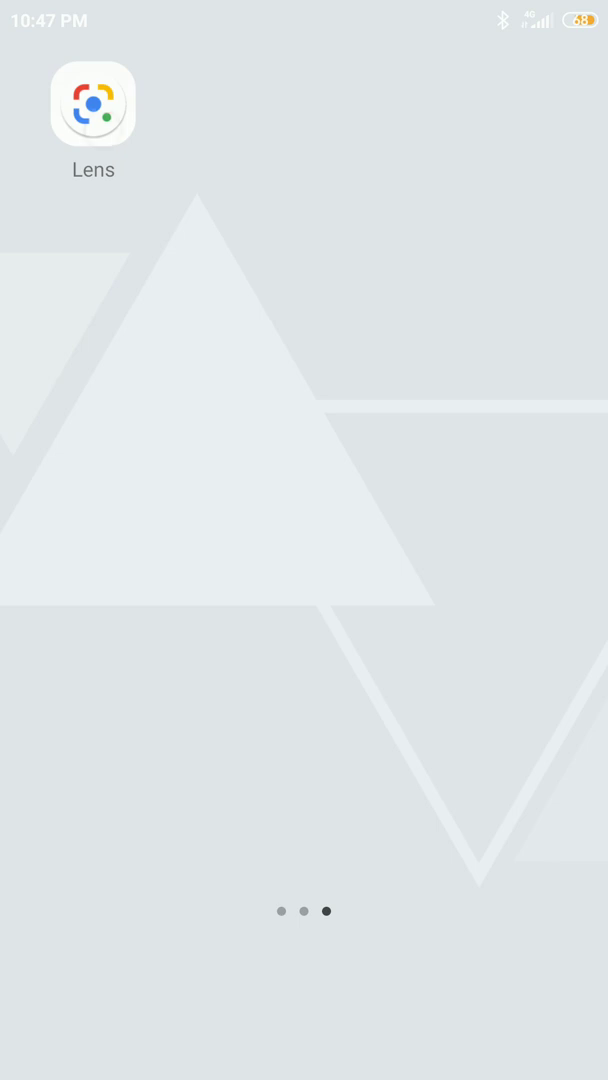
Launch Google Lens and capture the rational-numbers book page in Text mode
left_click(92, 102)
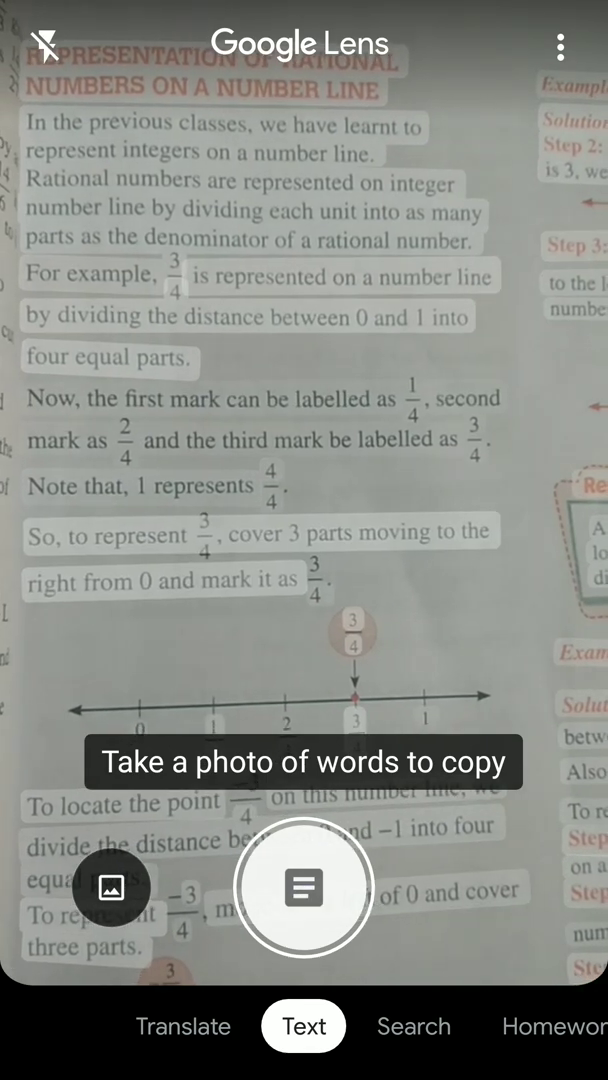
left_click(304, 888)
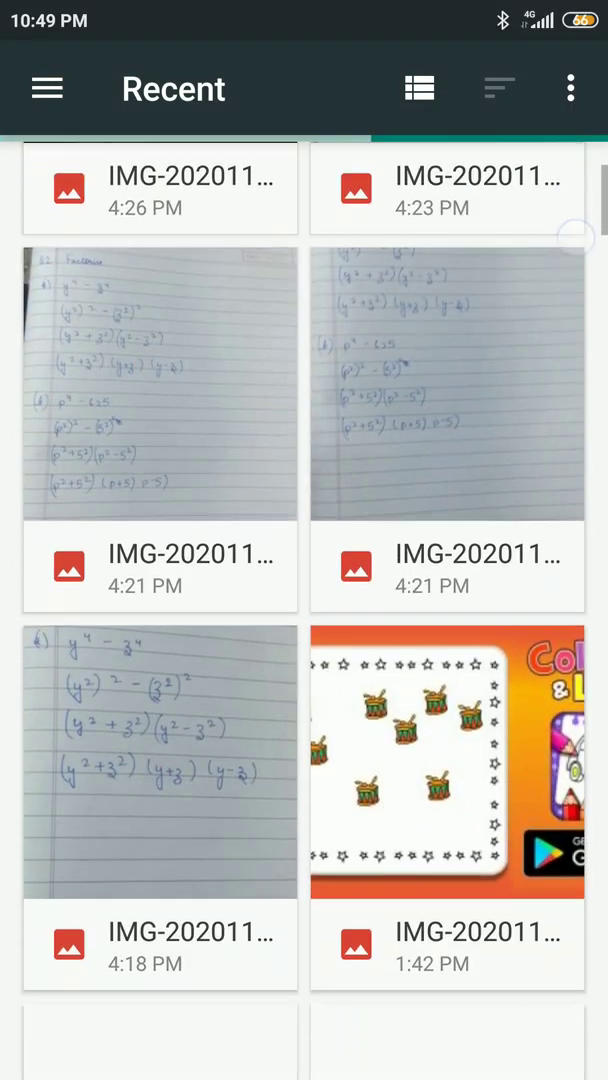
Choose the green inspirational-quotes gallery image and select its word INSPIRATIONAL for copying
scroll("down", 3)
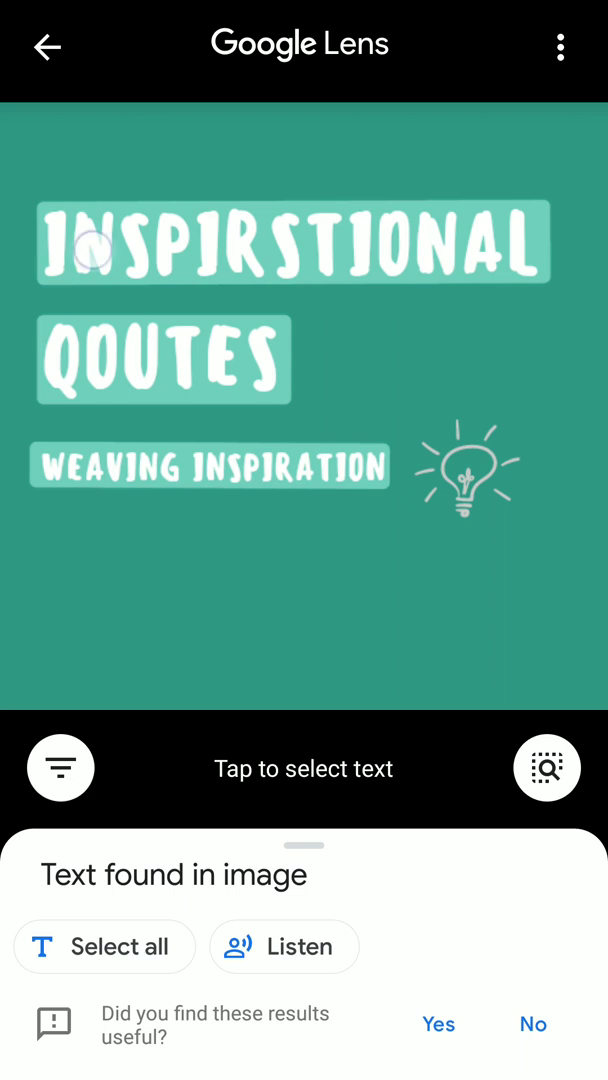
left_click(292, 242)
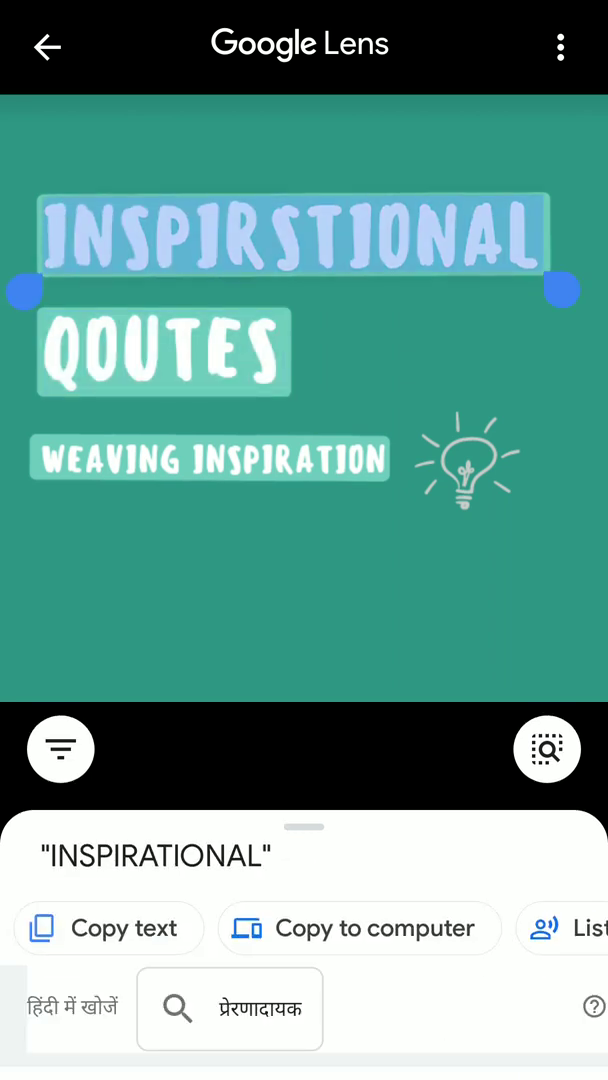